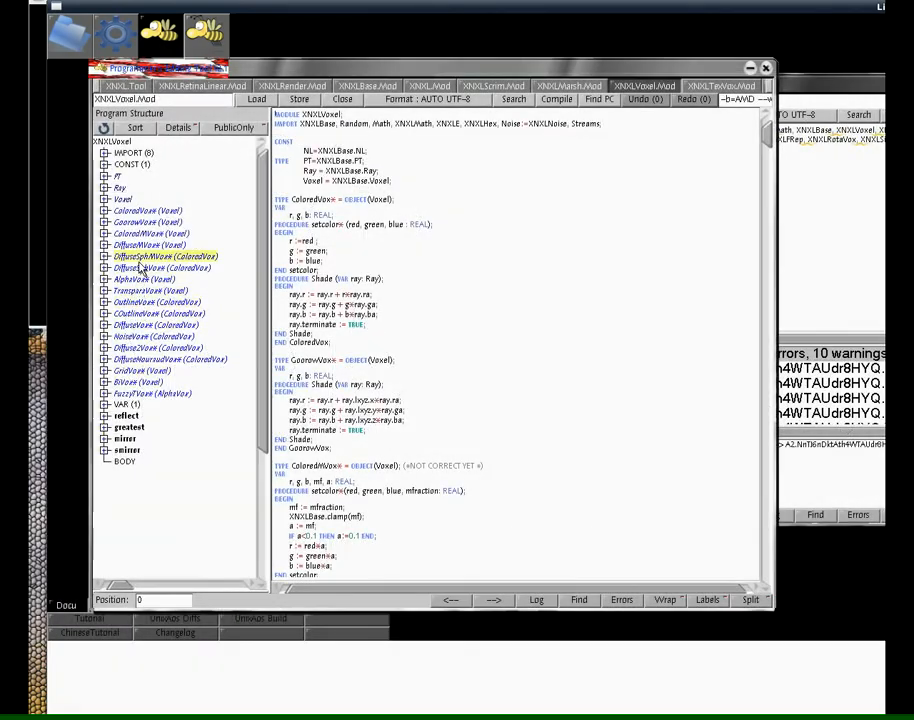
- Jump to the DiffuseMVox shader definition in the Program Structure tree
click(148, 245)
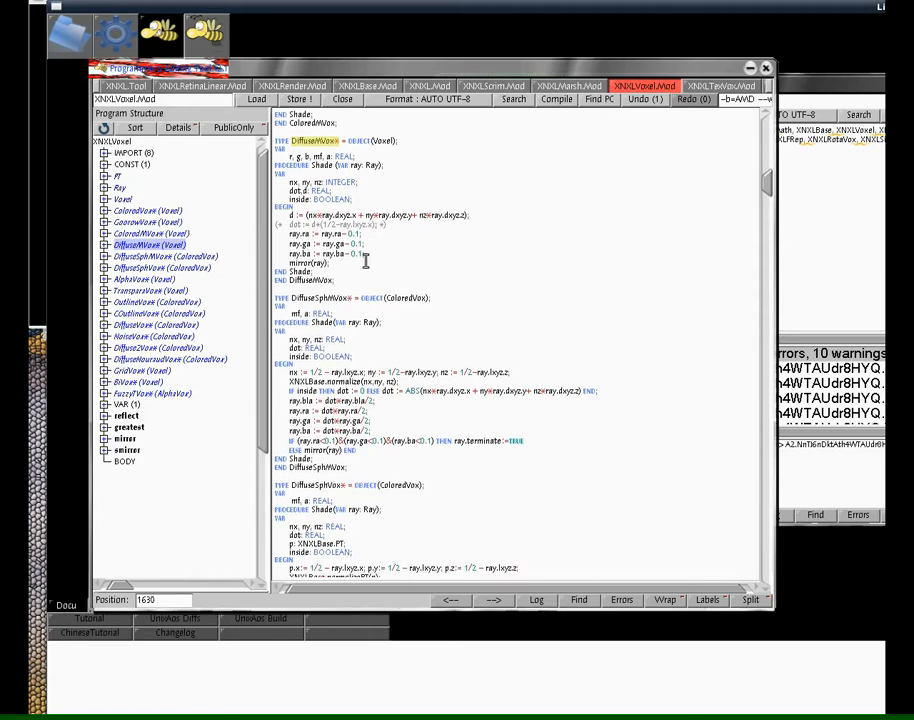
mouse_move(587, 307)
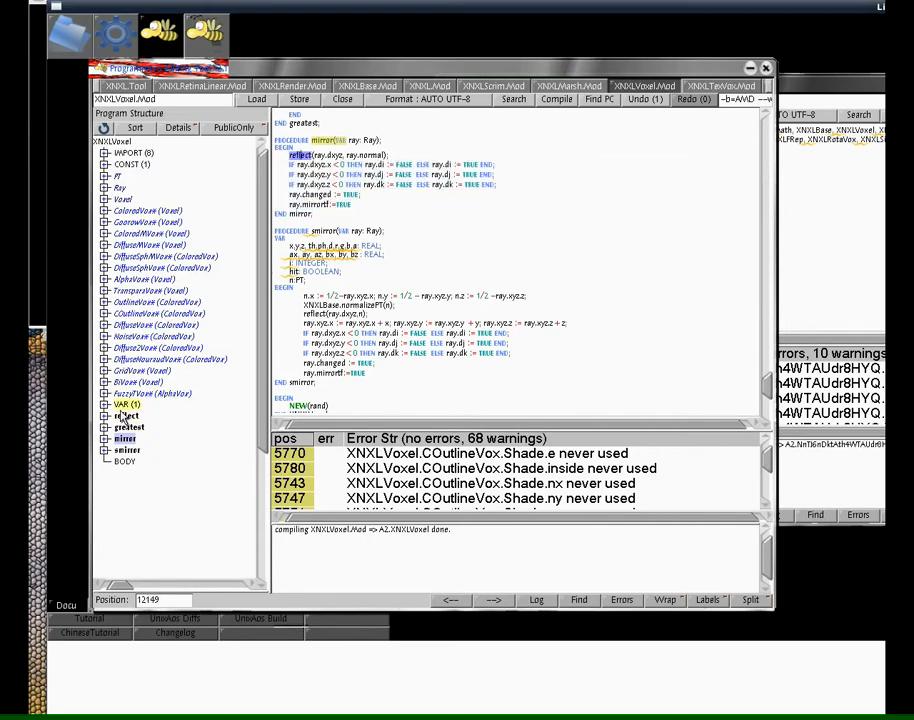
- Jump to the reflect procedure in the XNXLVoxel source
click(127, 415)
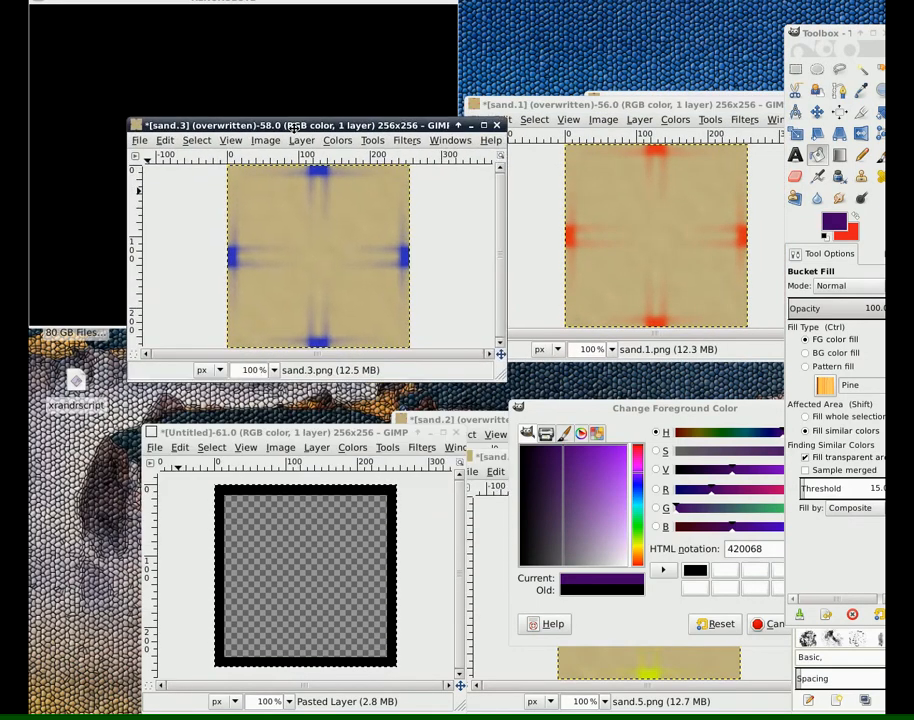
drag(315, 124, 390, 413)
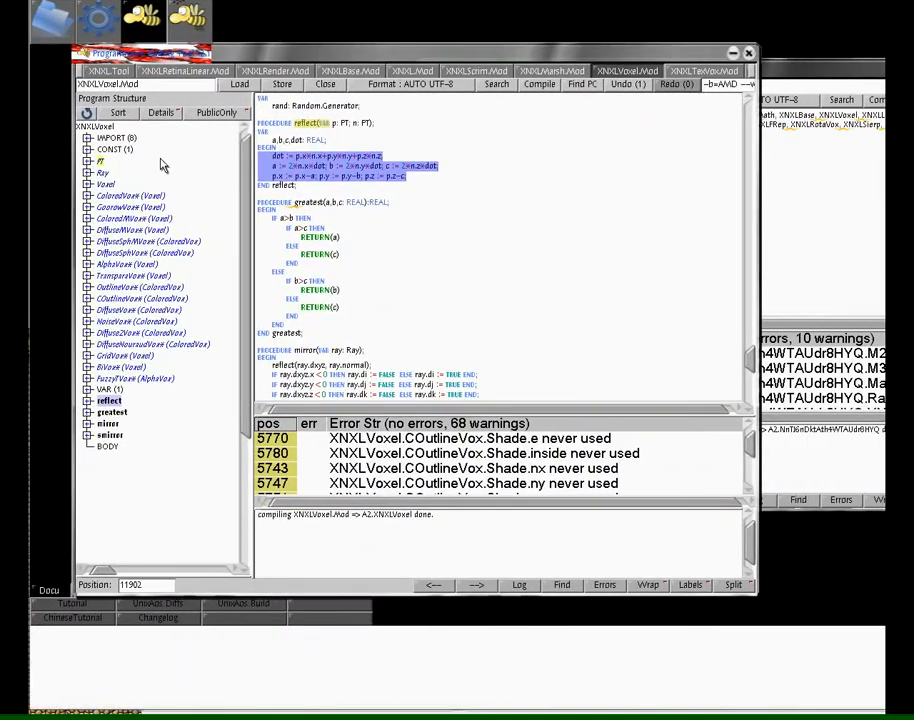
- Open XNXLVoxel4.Mod at the MirrorSphereInVox type definition
click(107, 70)
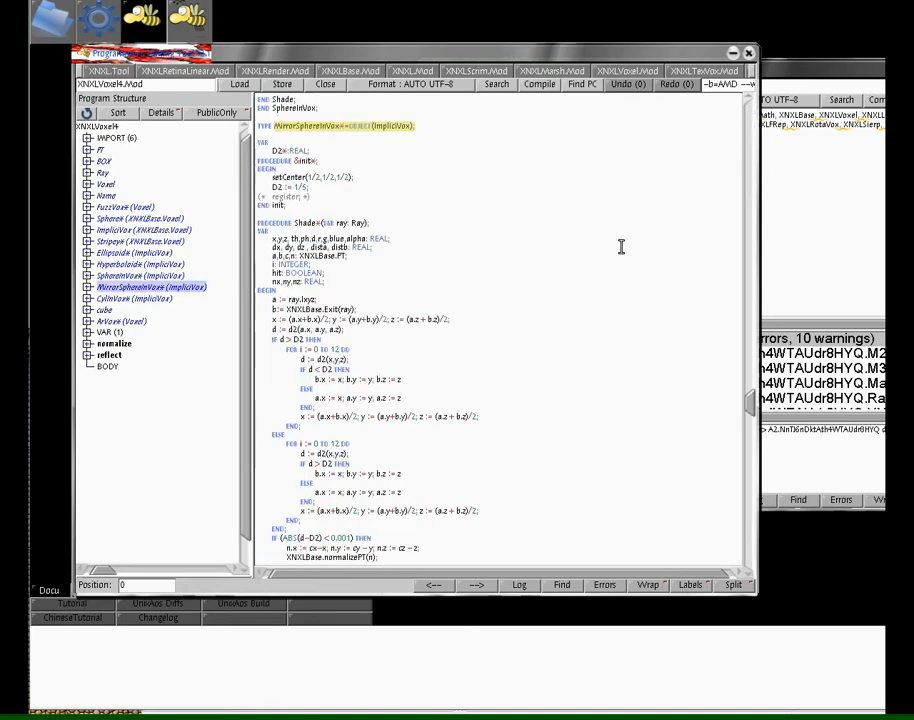
- Scroll to MirrorSphereInVox's Shade procedure and select both 12-step bisection loops
scroll(down, 3)
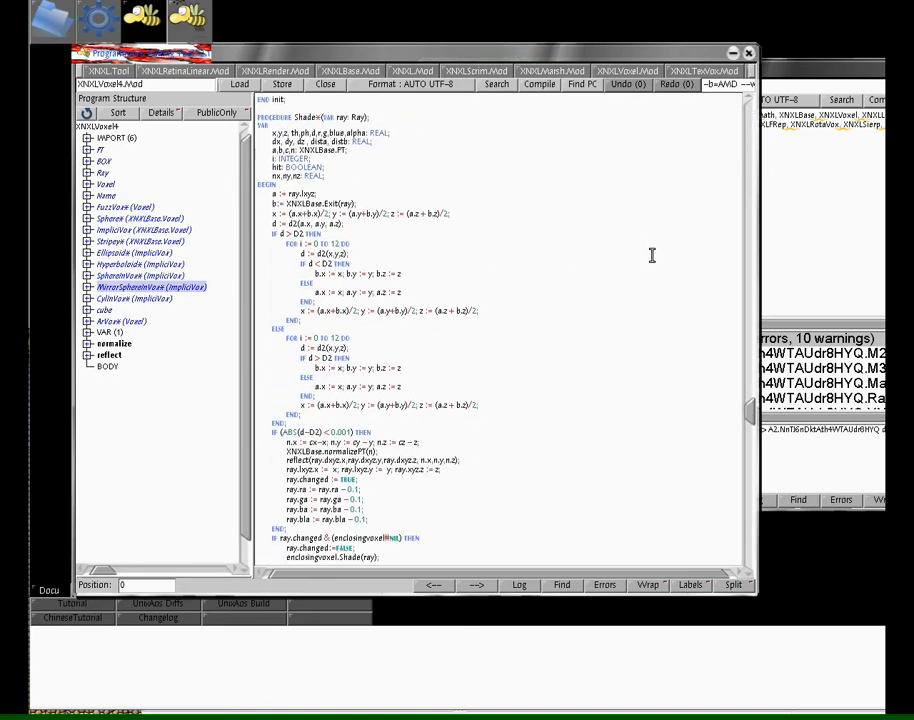
click(262, 198)
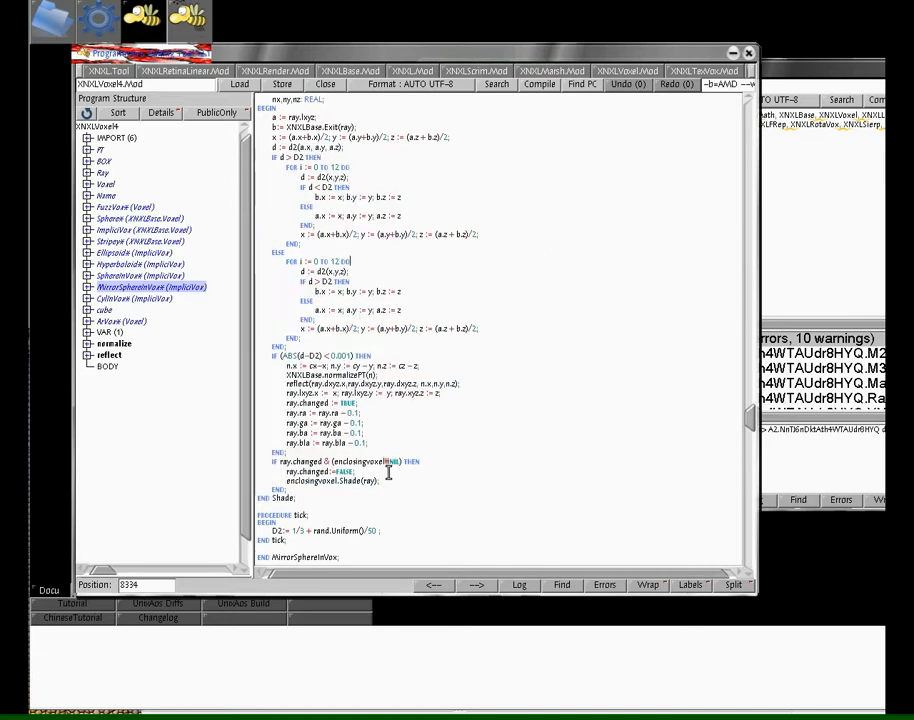
mouse_move(283, 170)
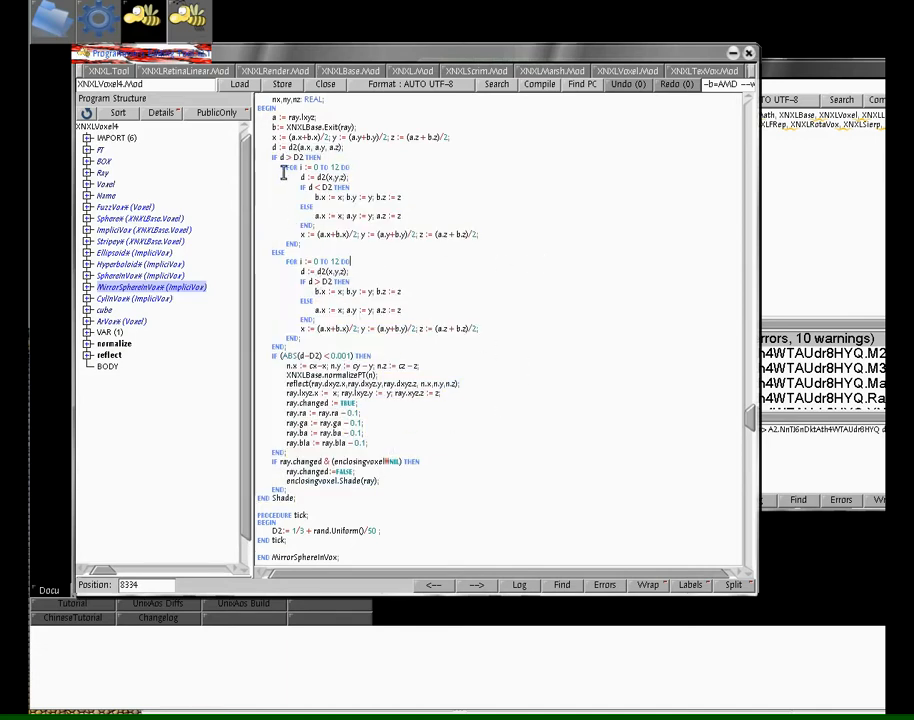
drag(285, 167, 480, 335)
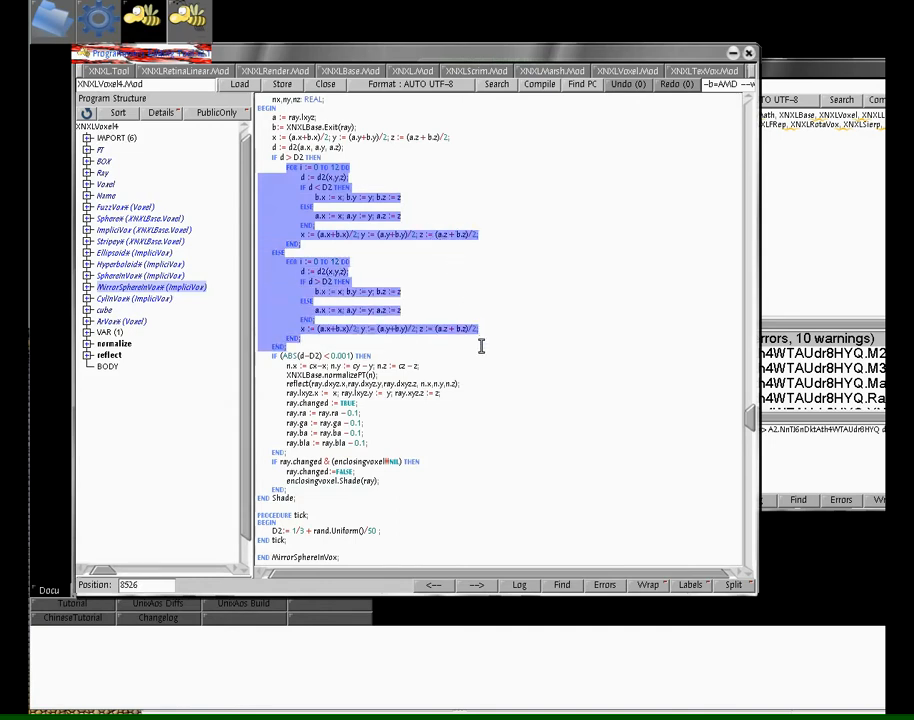